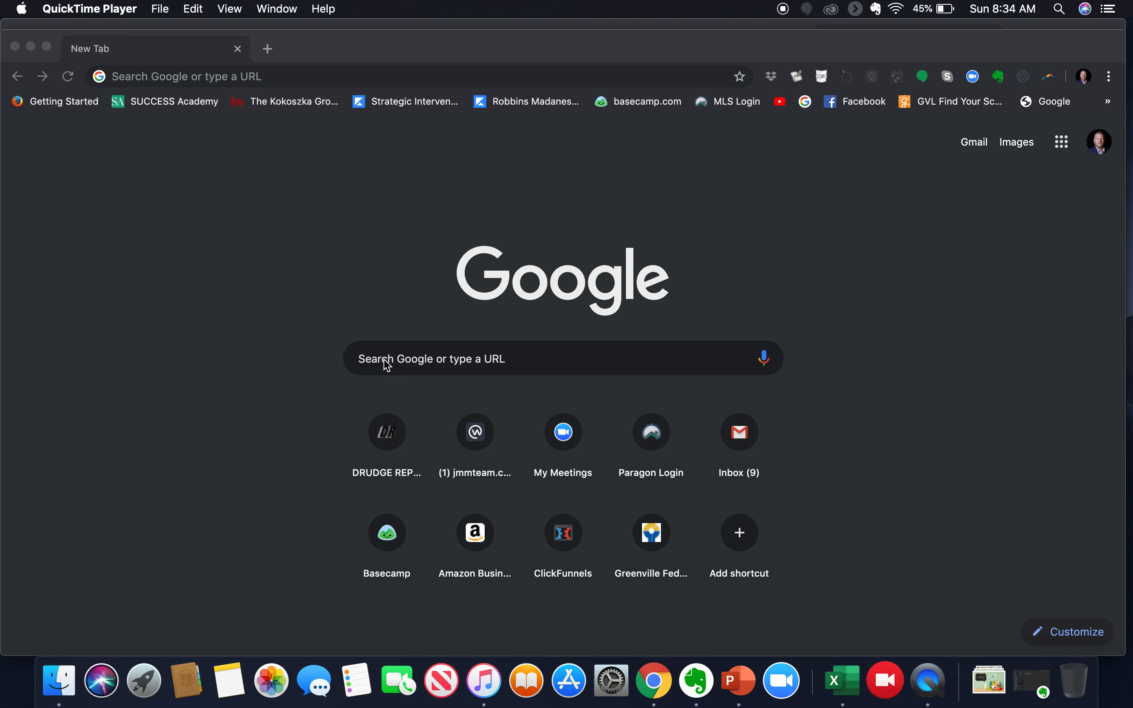
pyautogui.moveTo(250, 98)
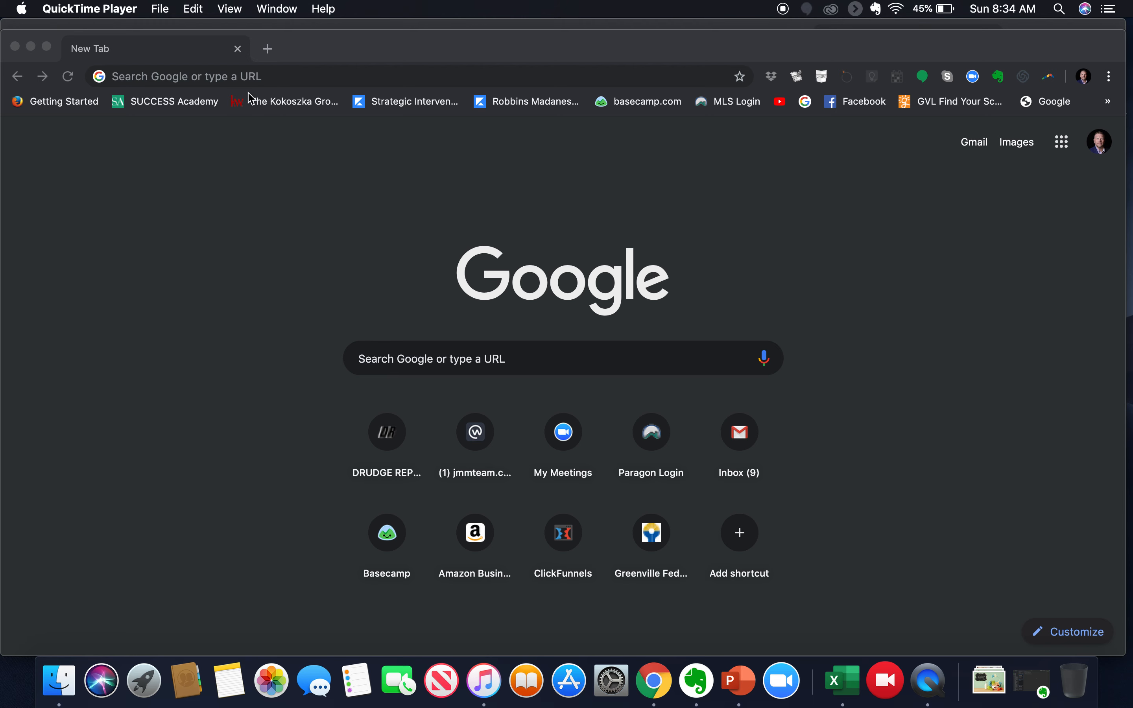
pyautogui.moveTo(128, 6)
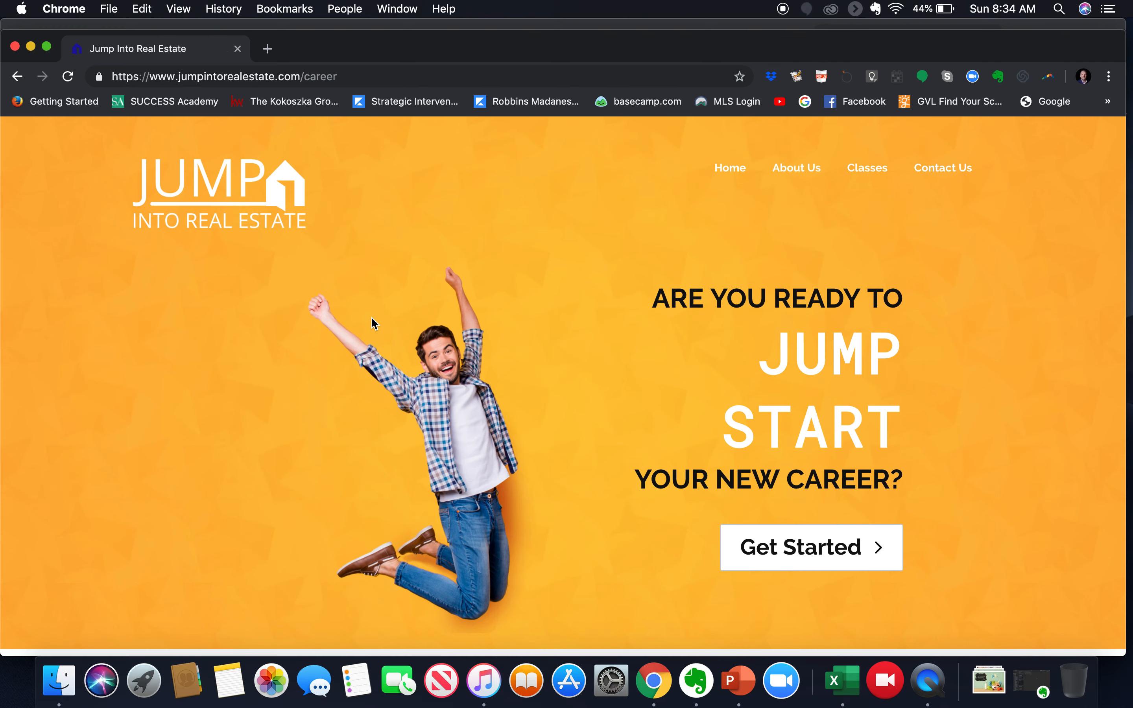
# Scroll past the About Us section to the clickable US state map
pyautogui.scroll(-3)
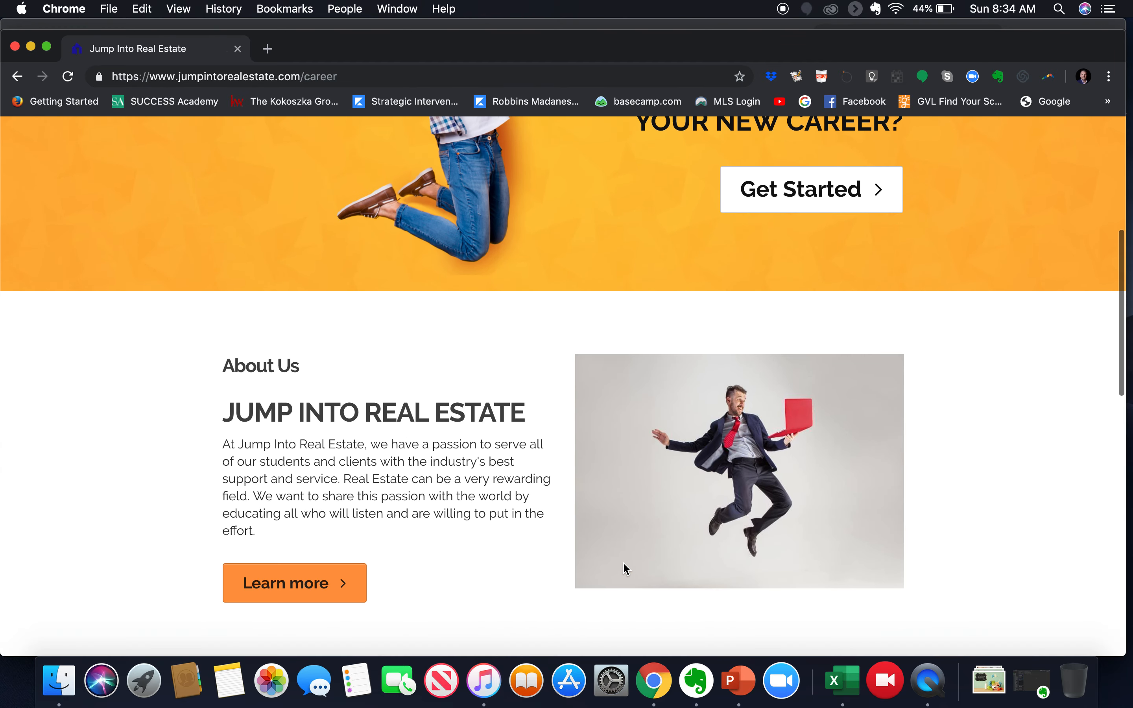
pyautogui.scroll(-3)
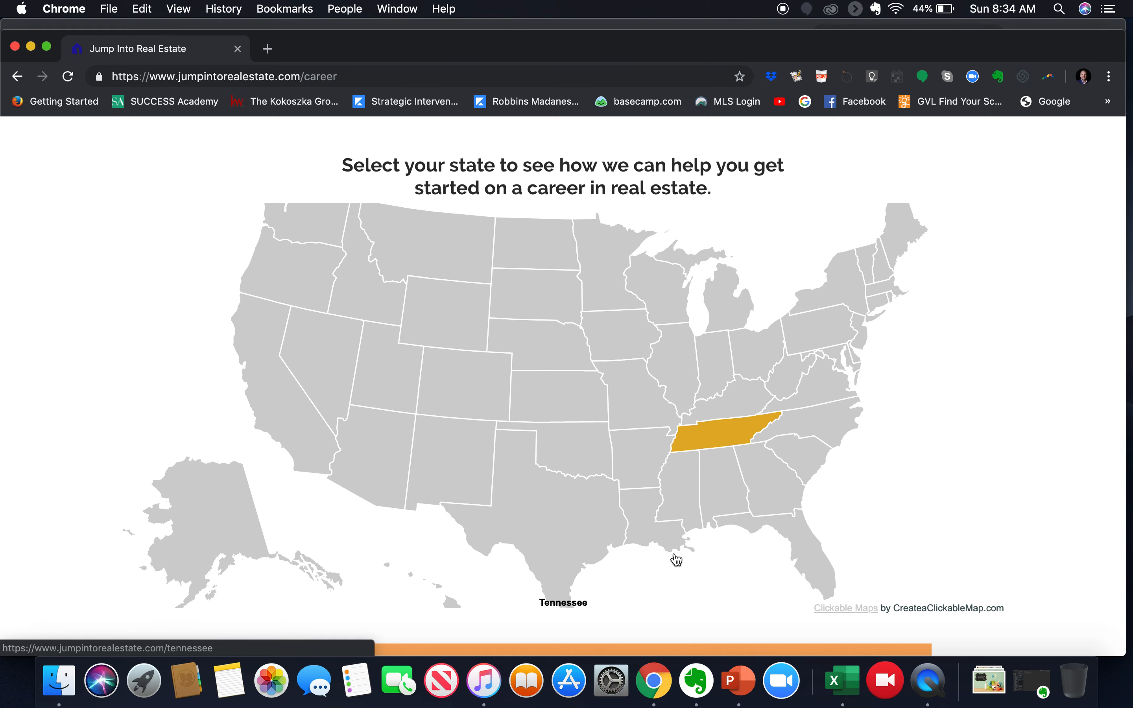
pyautogui.moveTo(815, 403)
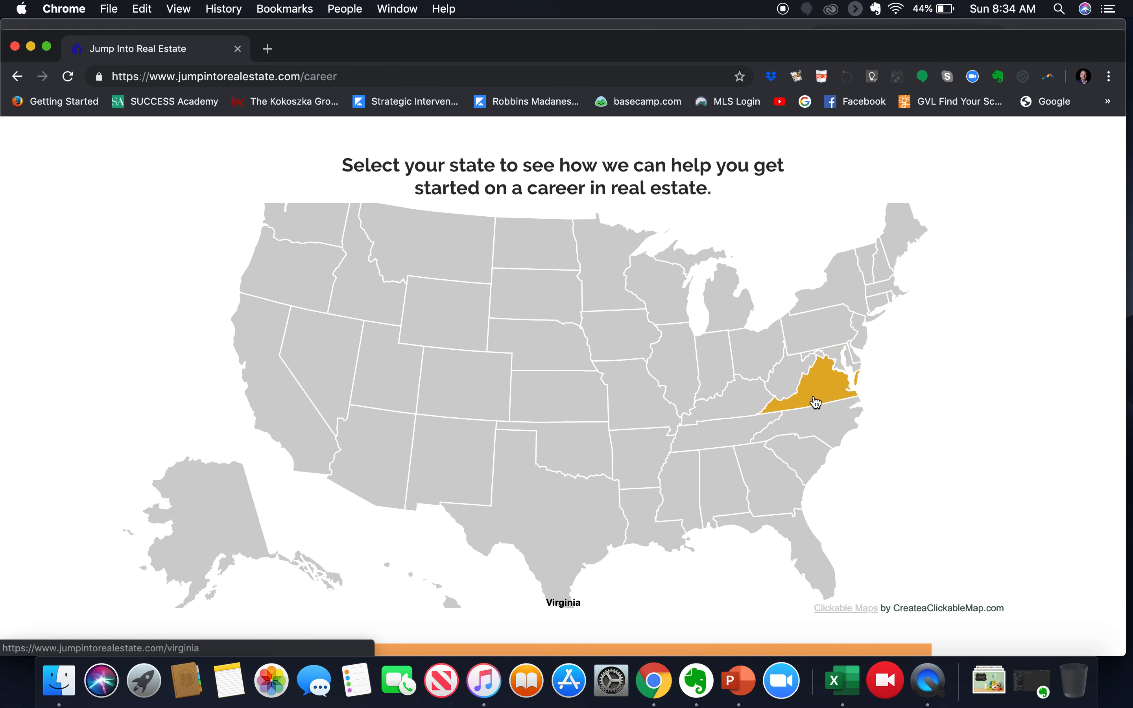
# Choose Virginia on the map and review its pre-licensing course page down to the footer
pyautogui.click(815, 403)
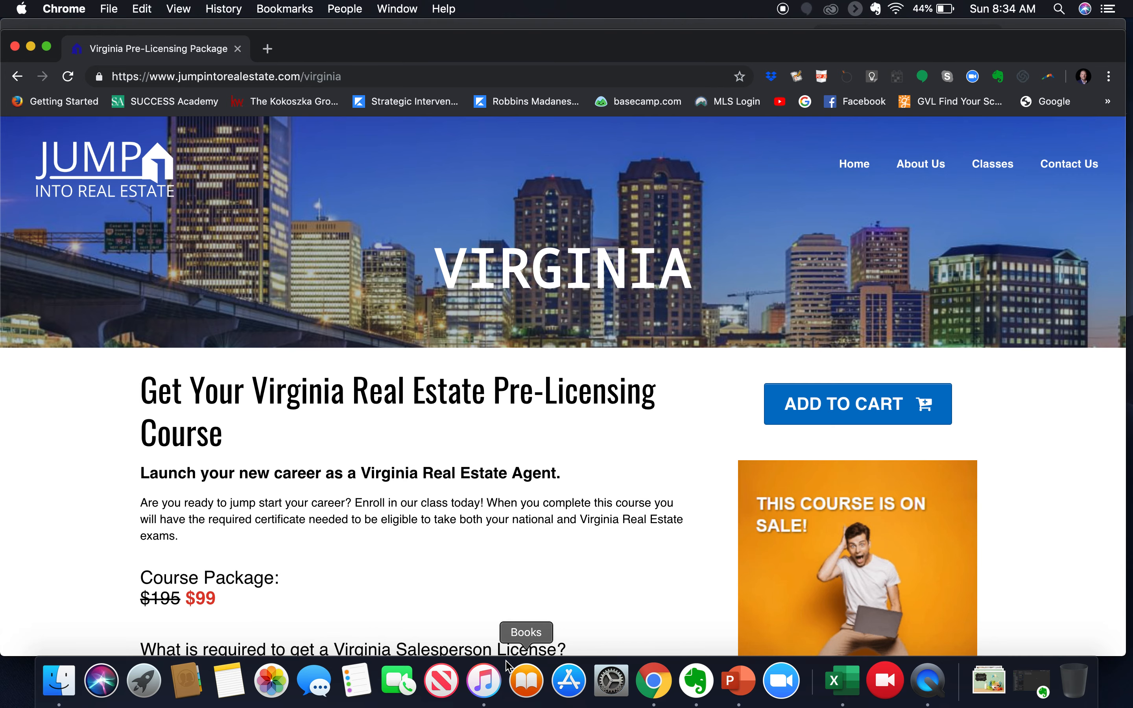
pyautogui.scroll(-3)
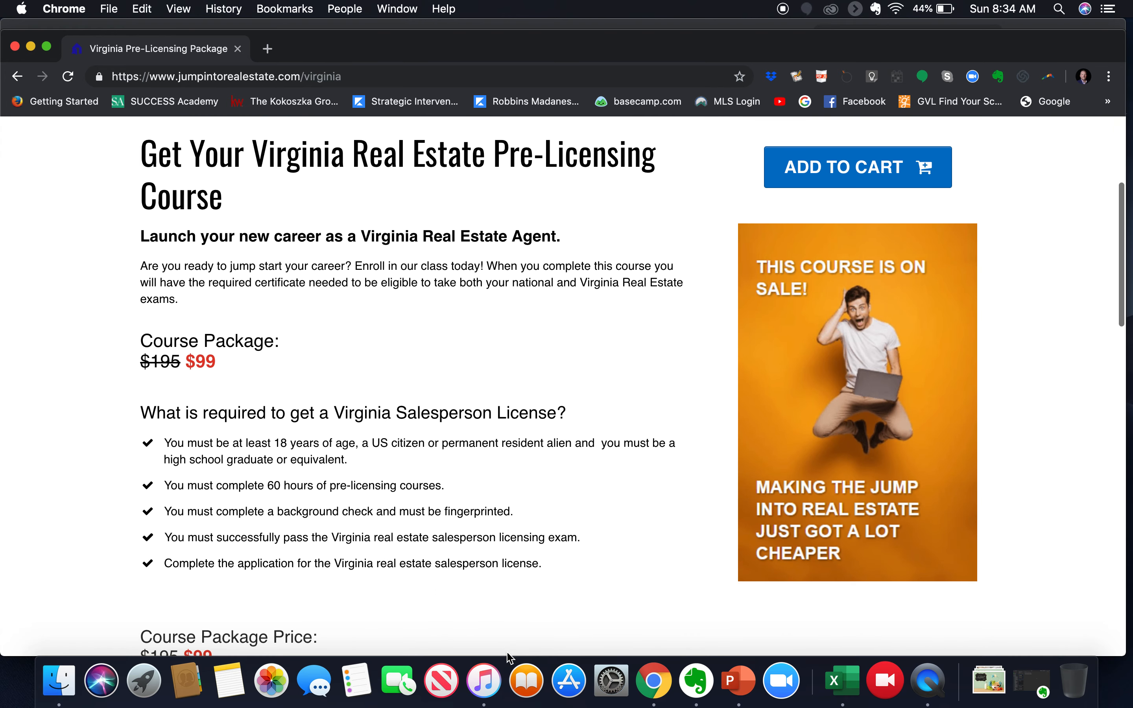
pyautogui.scroll(-3)
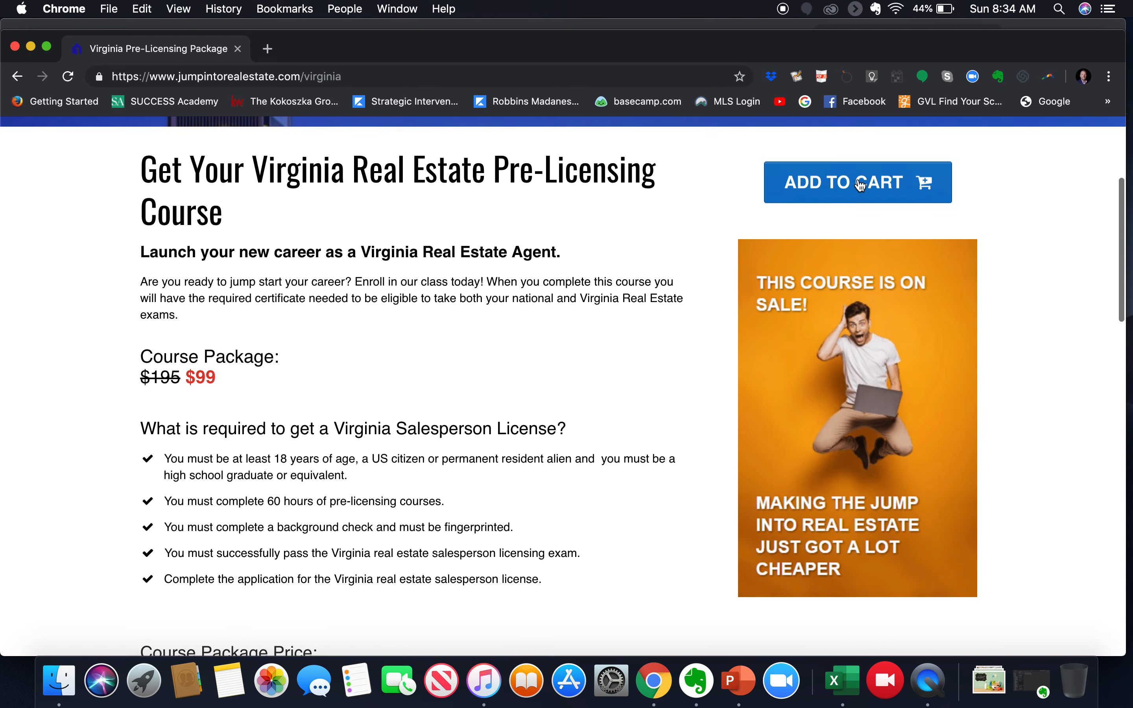
pyautogui.scroll(-3)
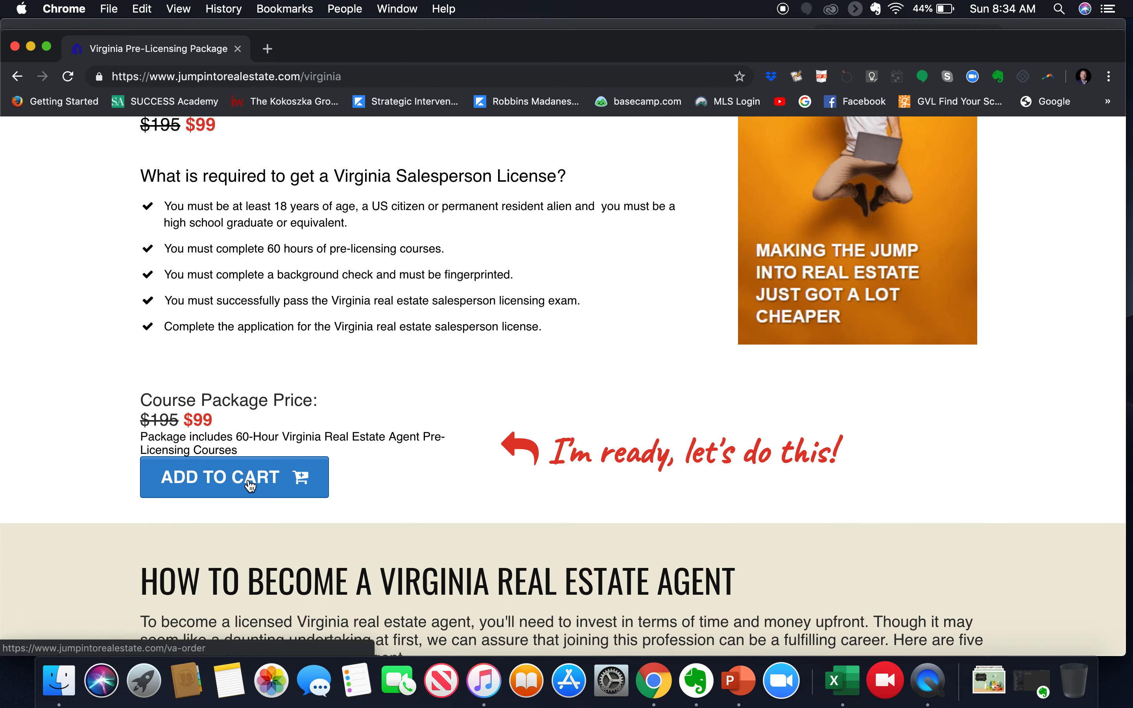
pyautogui.scroll(-3)
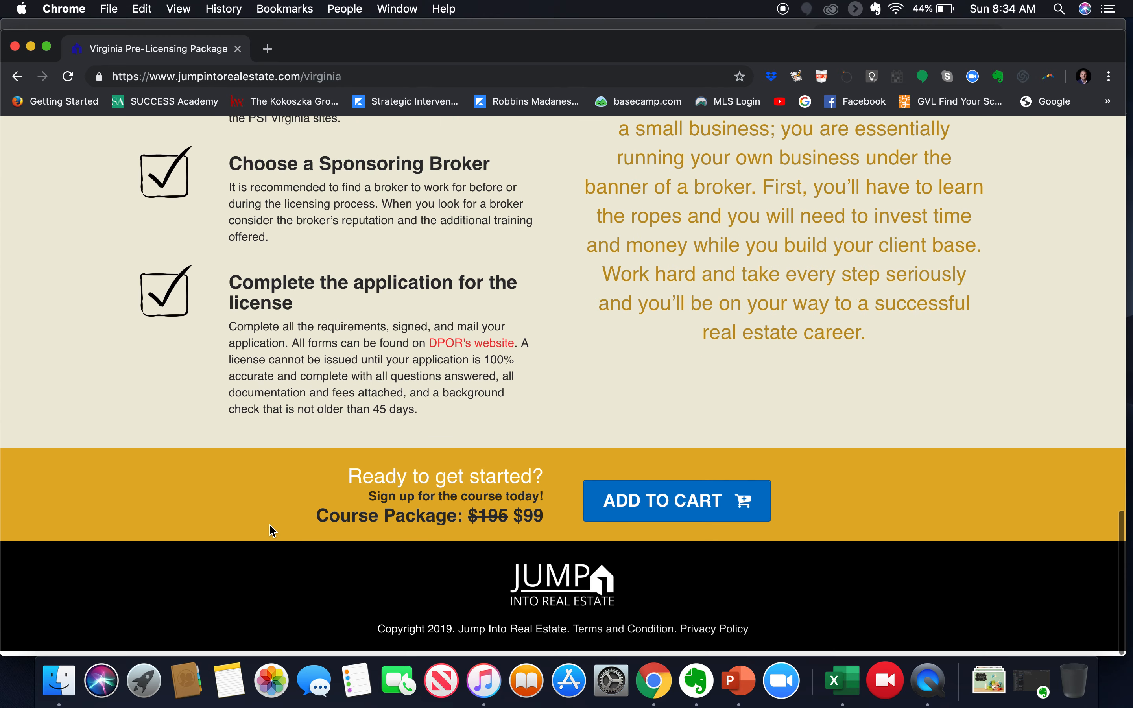
pyautogui.moveTo(692, 512)
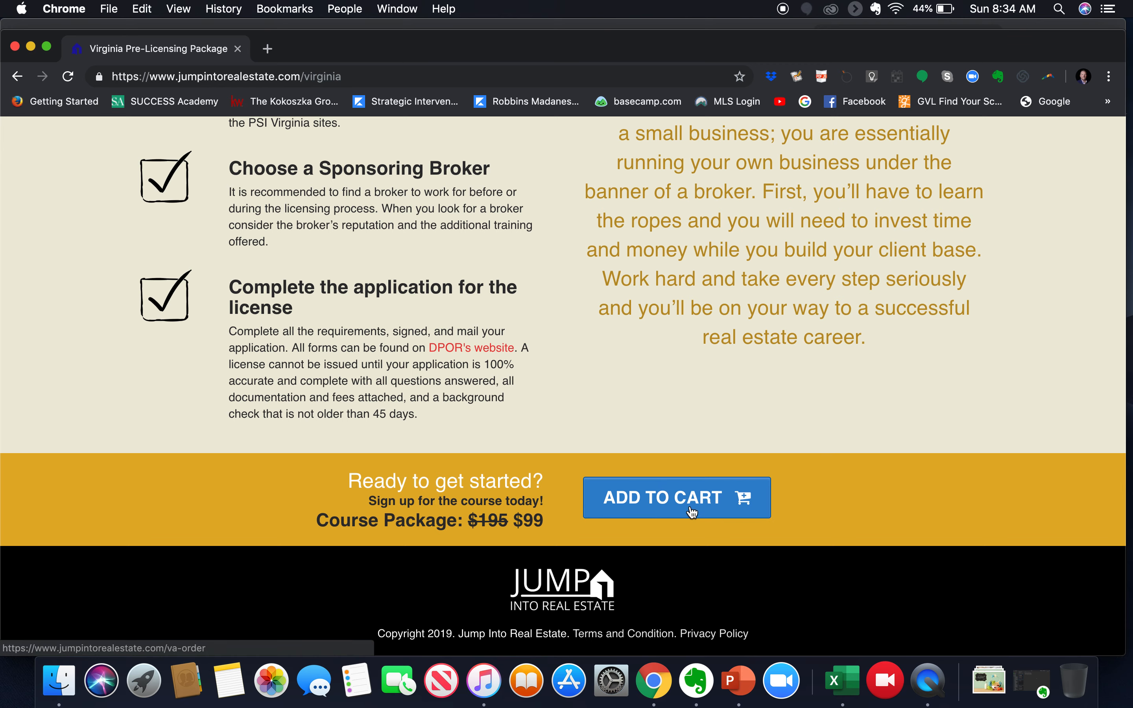
# Add the $99 Virginia Pre-Licensing Package to the cart and review the checkout form
pyautogui.click(676, 497)
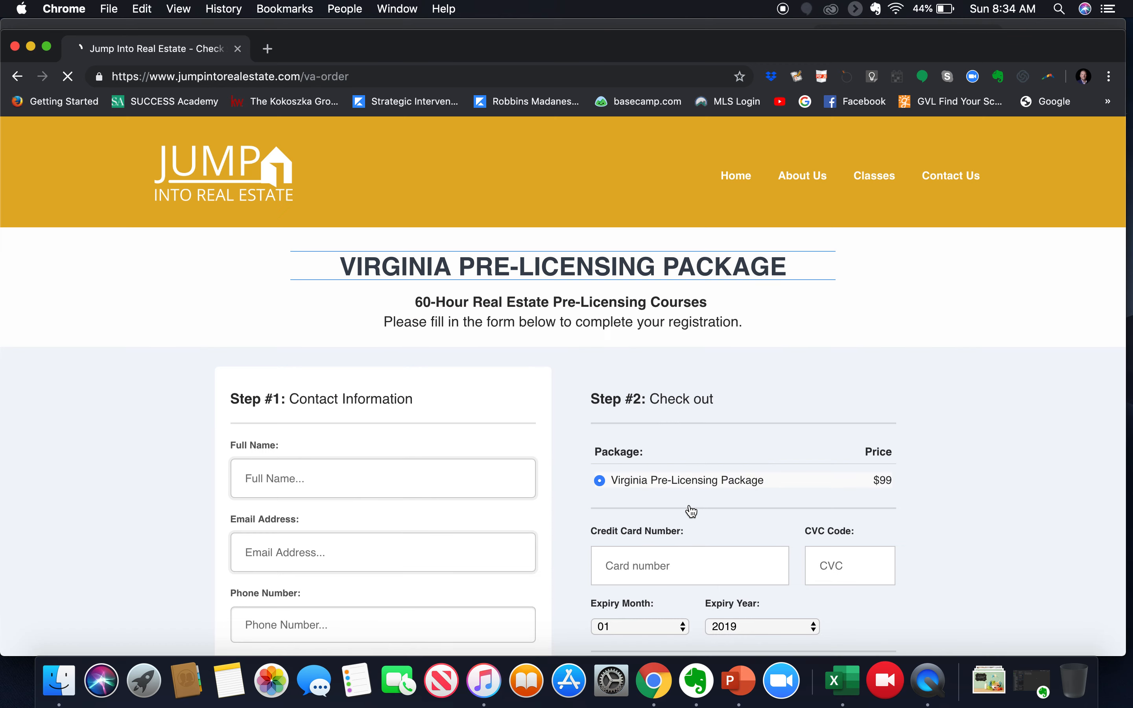
pyautogui.scroll(-3)
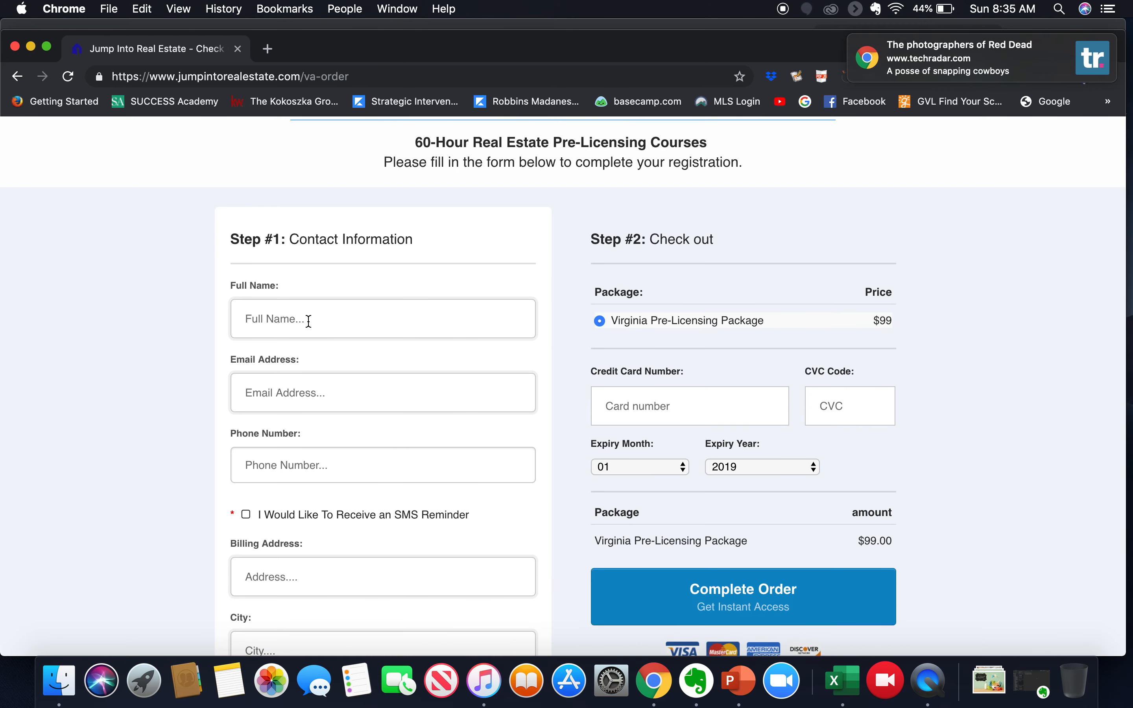
pyautogui.moveTo(298, 470)
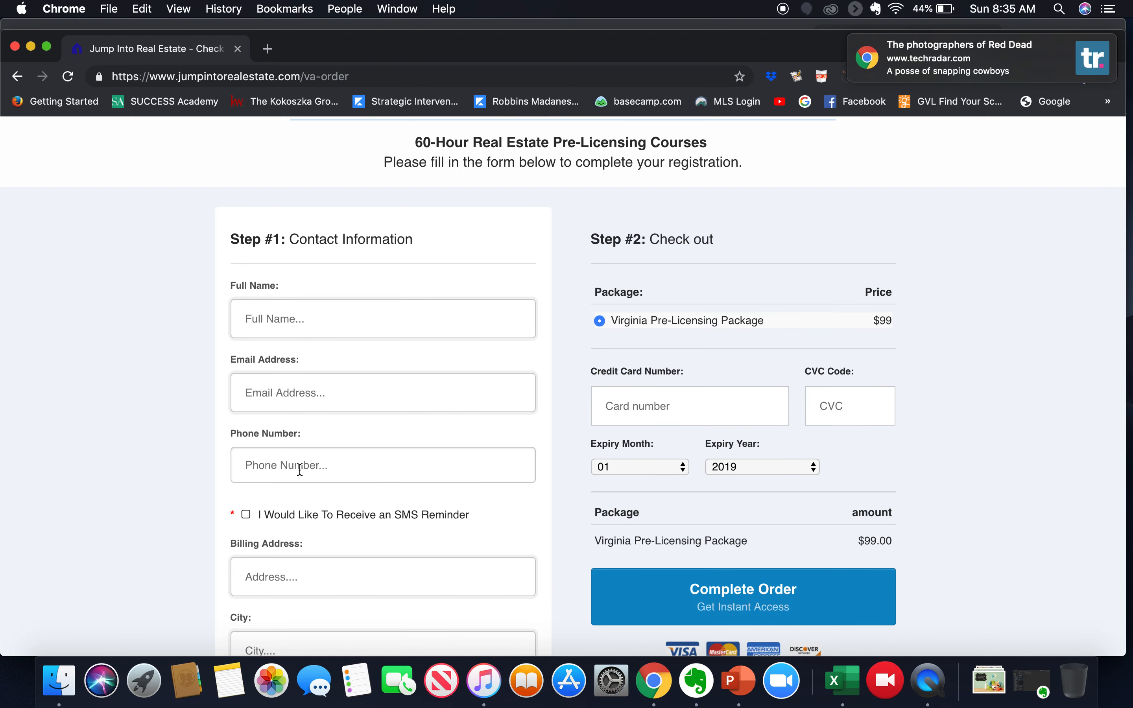
pyautogui.scroll(-3)
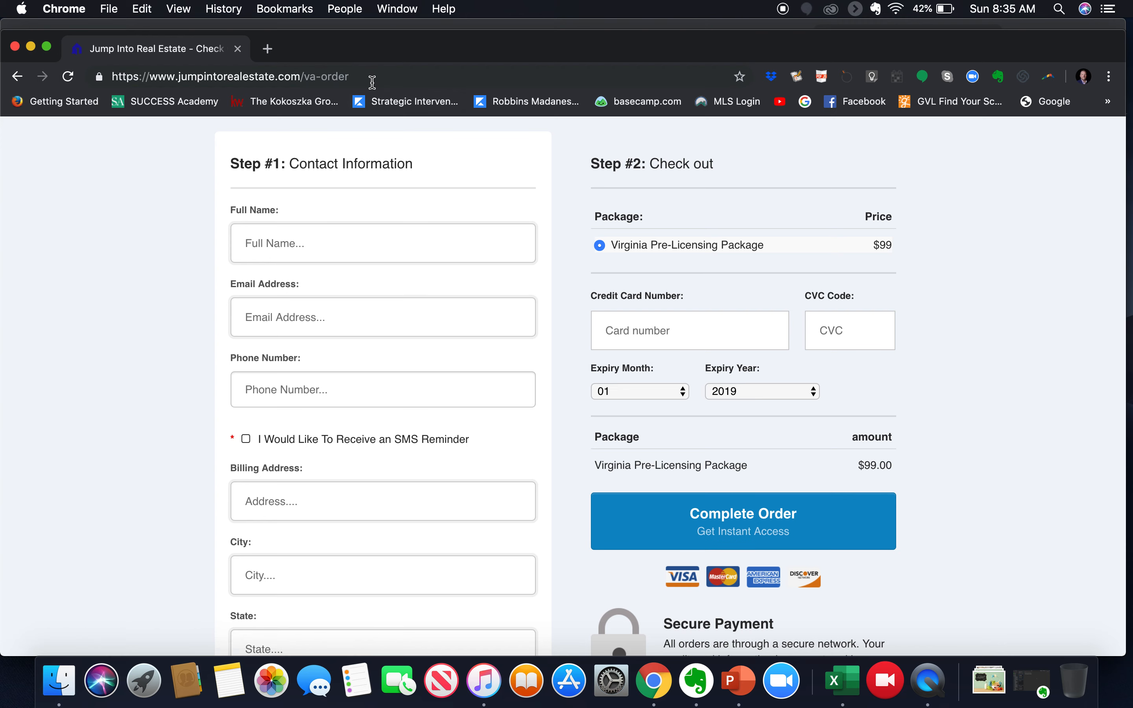
pyautogui.moveTo(362, 77)
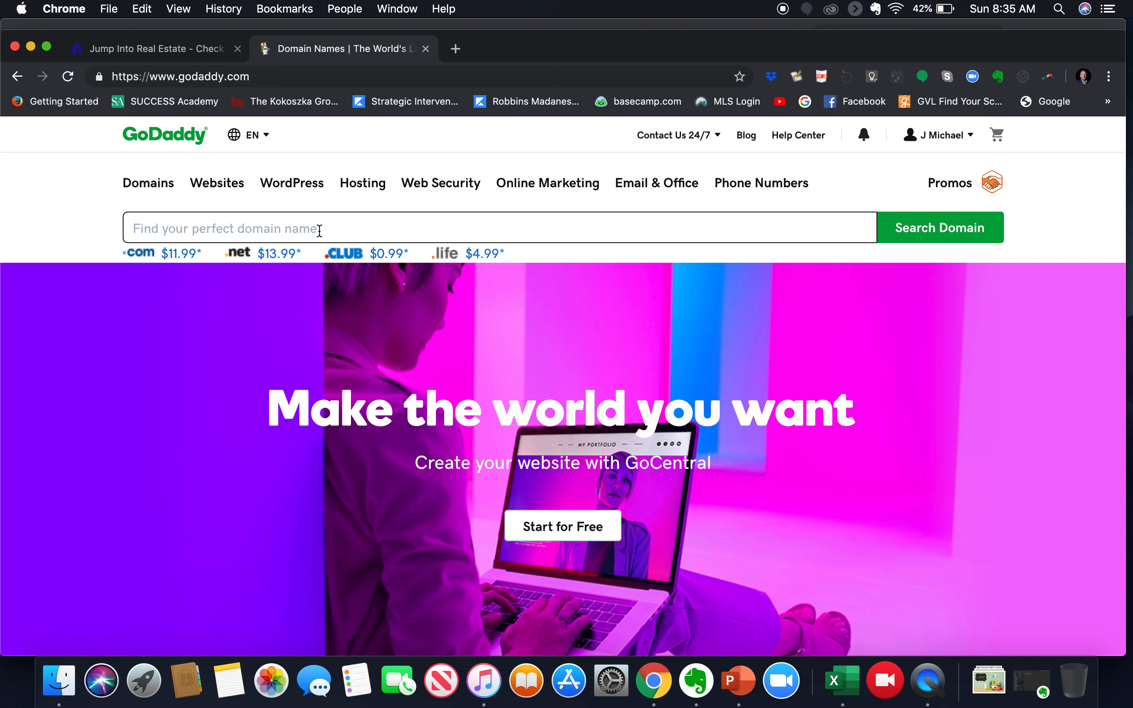
pyautogui.moveTo(932, 236)
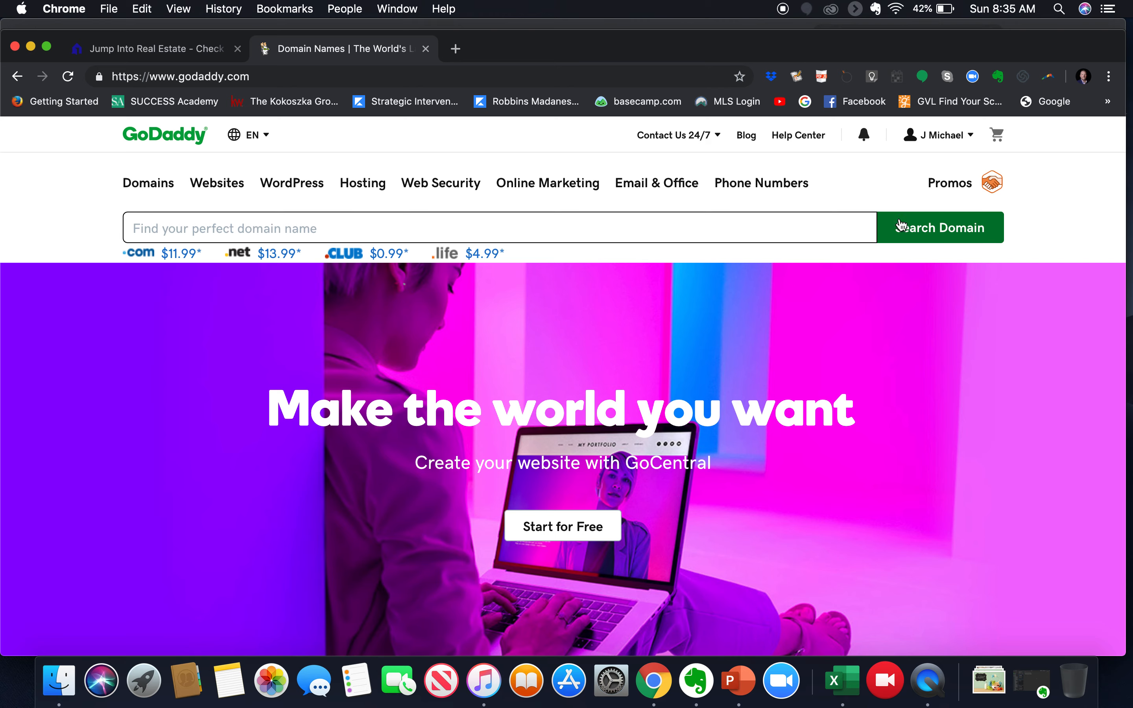
# Switch back to the Jump Into Real Estate checkout tab from GoDaddy
pyautogui.click(152, 49)
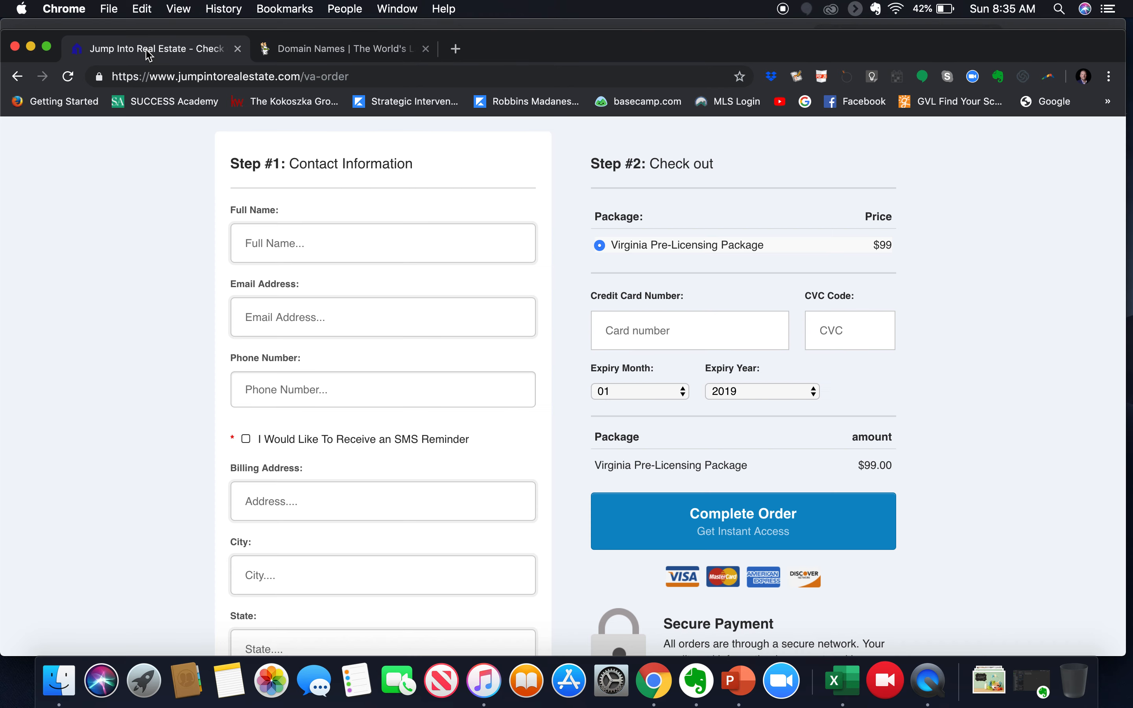
pyautogui.moveTo(164, 77)
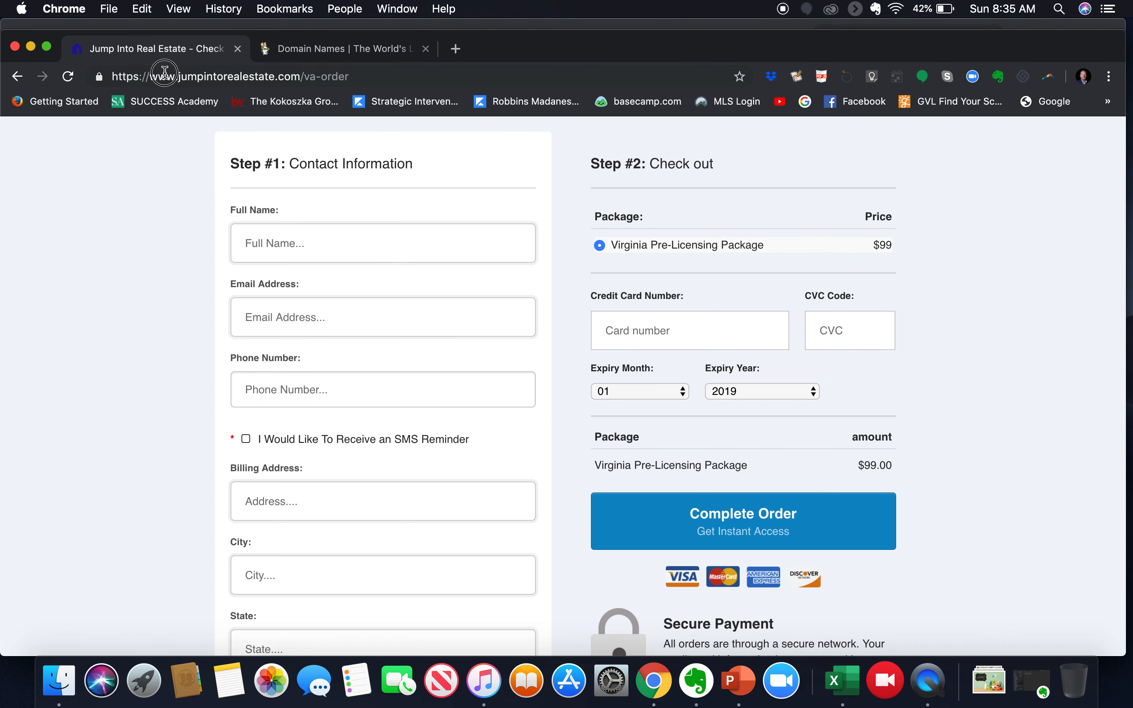
# Navigate back to jumpintorealestate.com/career via the address bar
pyautogui.rightClick(166, 76)
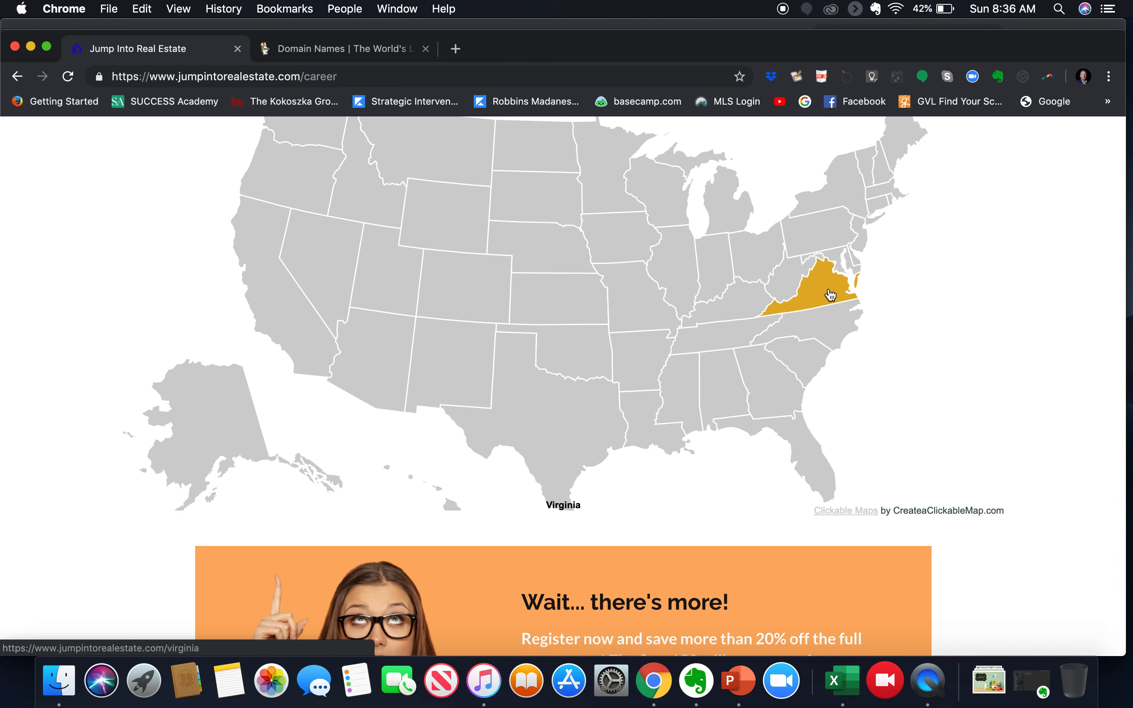
# Reopen the Virginia course page, copy its URL, and switch to the GoDaddy tab
pyautogui.click(824, 289)
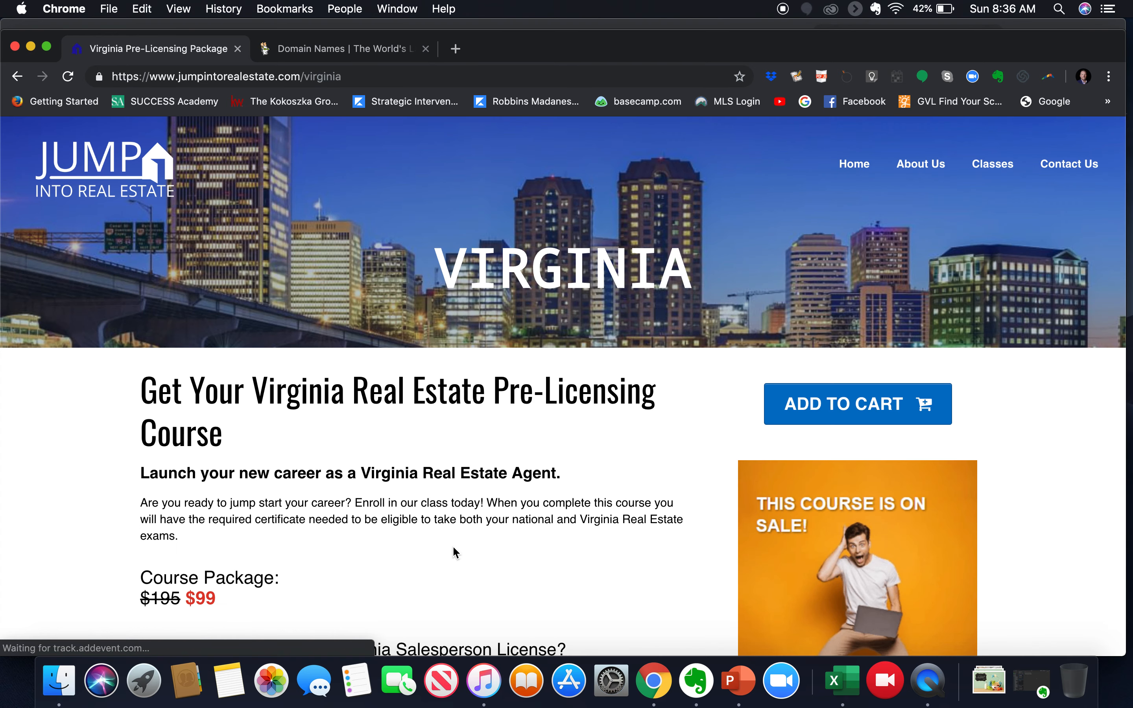
pyautogui.rightClick(218, 76)
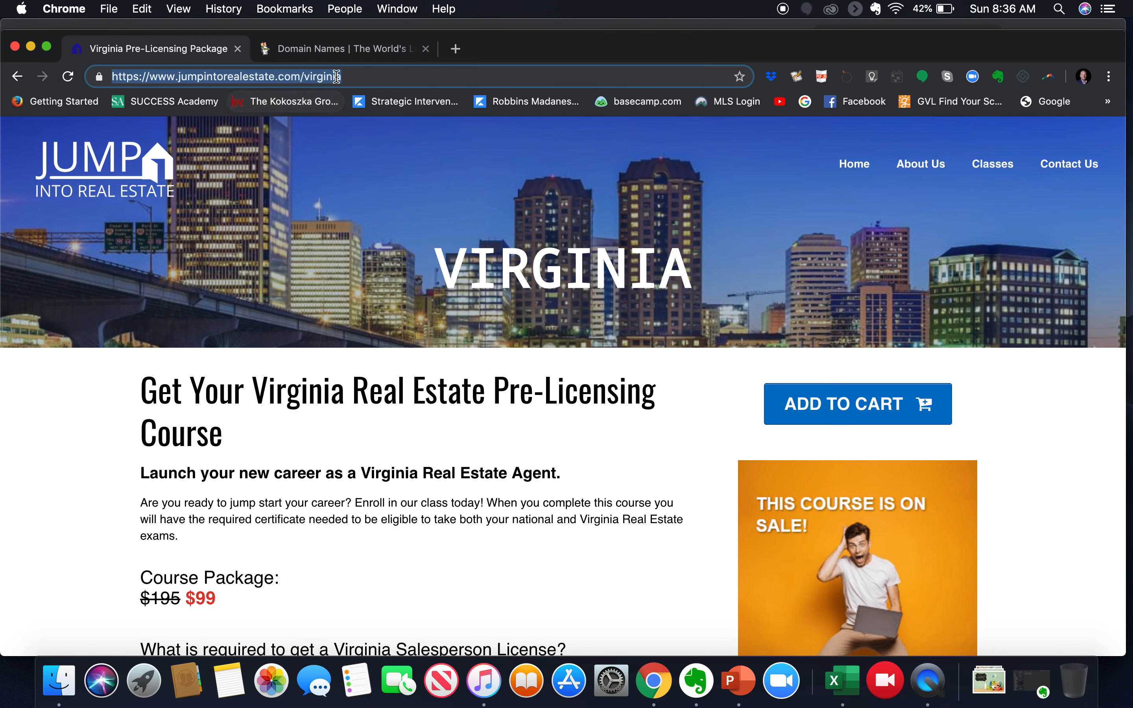
pyautogui.rightClick(224, 76)
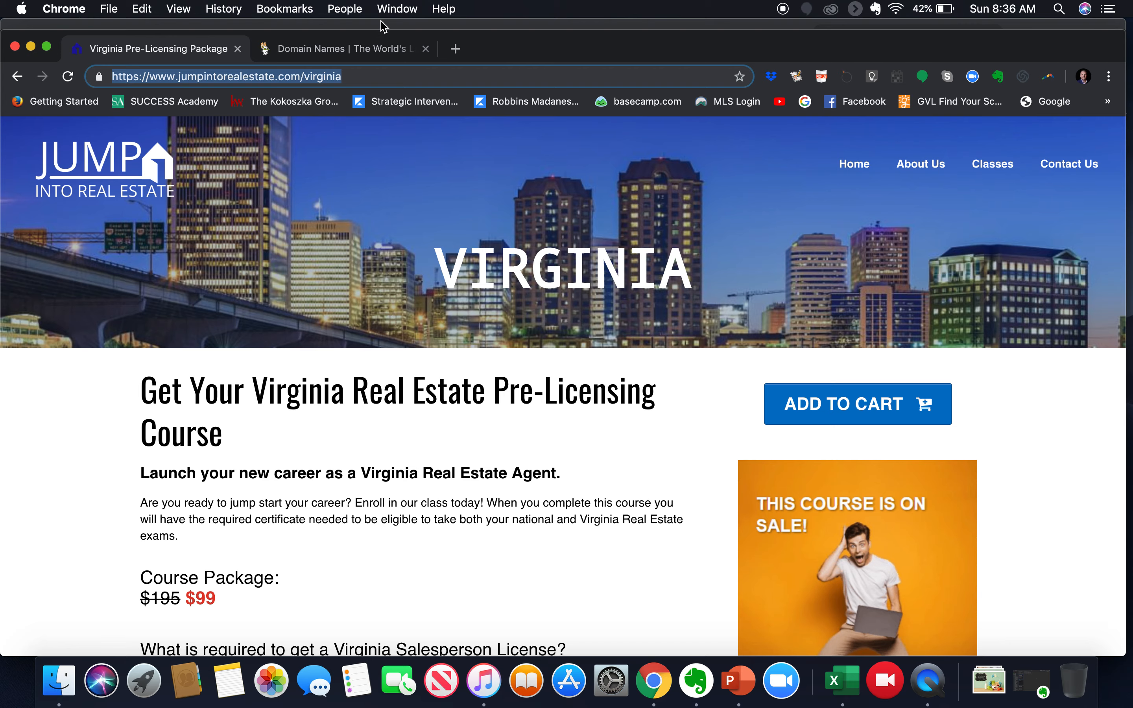
pyautogui.click(340, 48)
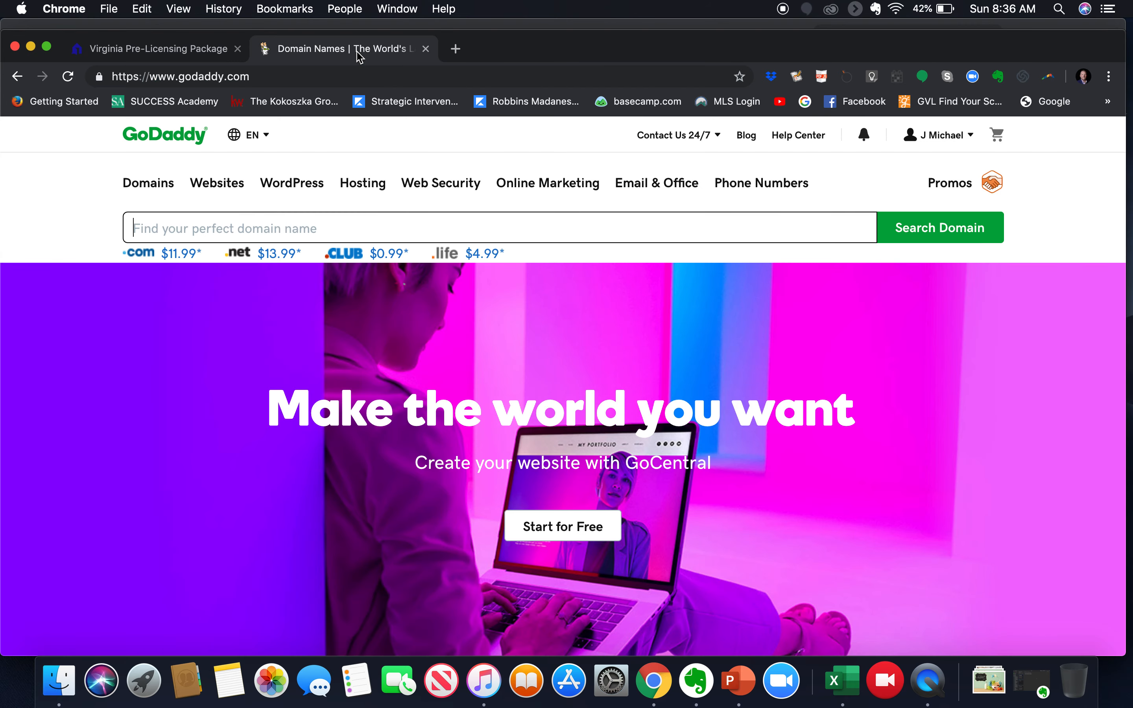